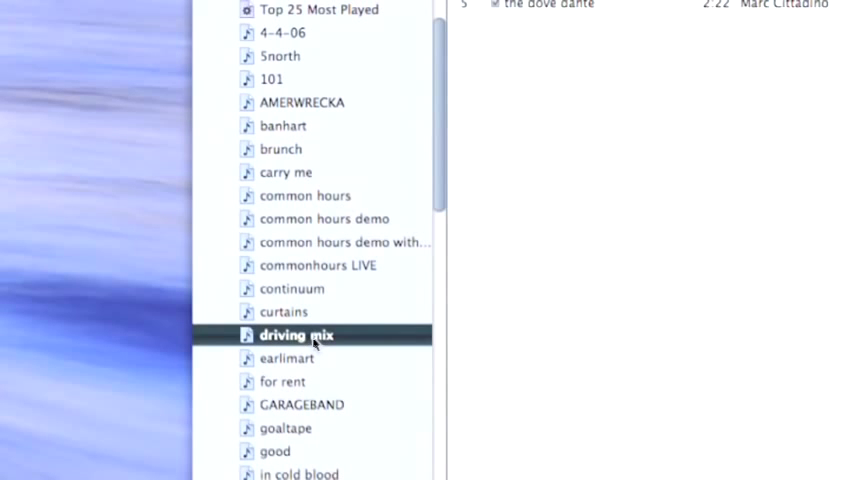
Select the driving mix playlist in the Source list so its single track is listed
double_click(296, 336)
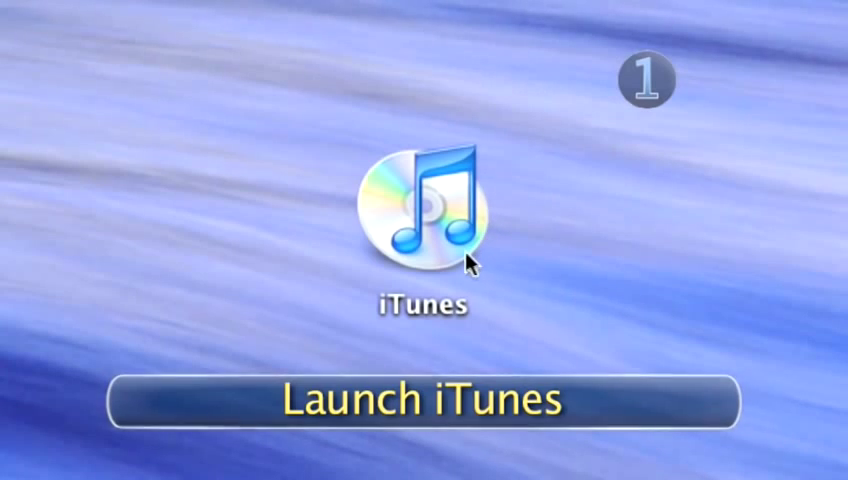
left_click(420, 402)
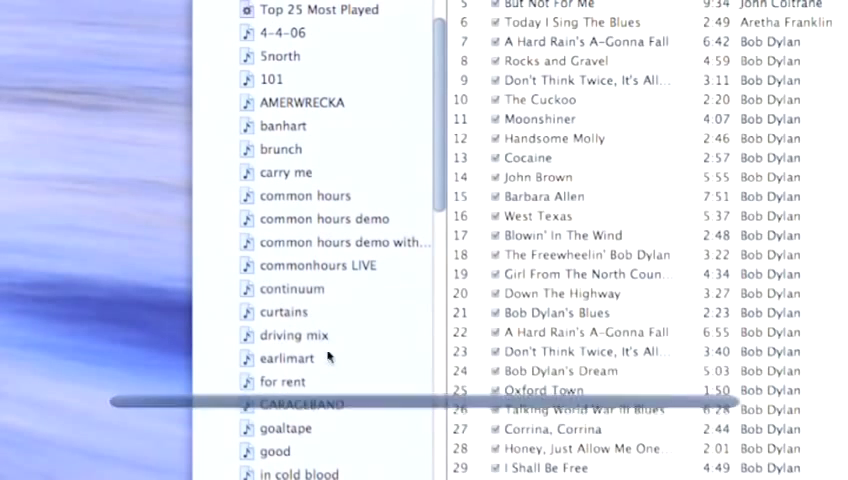
left_click(292, 336)
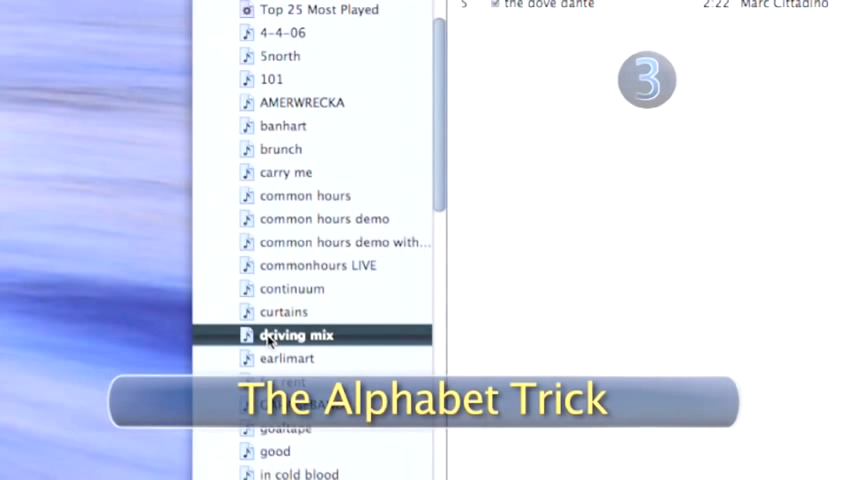